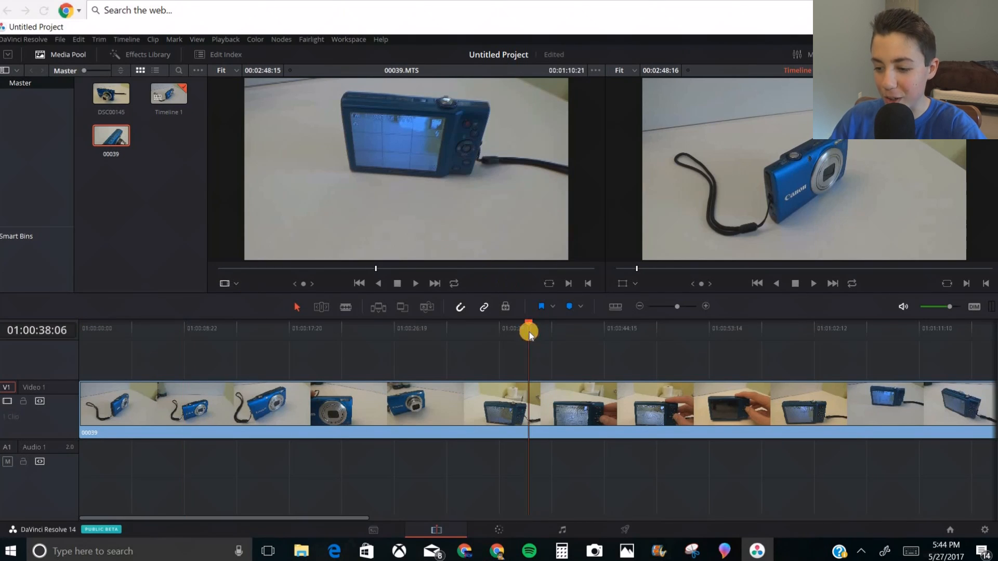
- Scrub the playhead back near the start of clip 00039
{"action": "left_click_drag", "start_coordinate": [528, 332], "coordinate": [170, 331]}
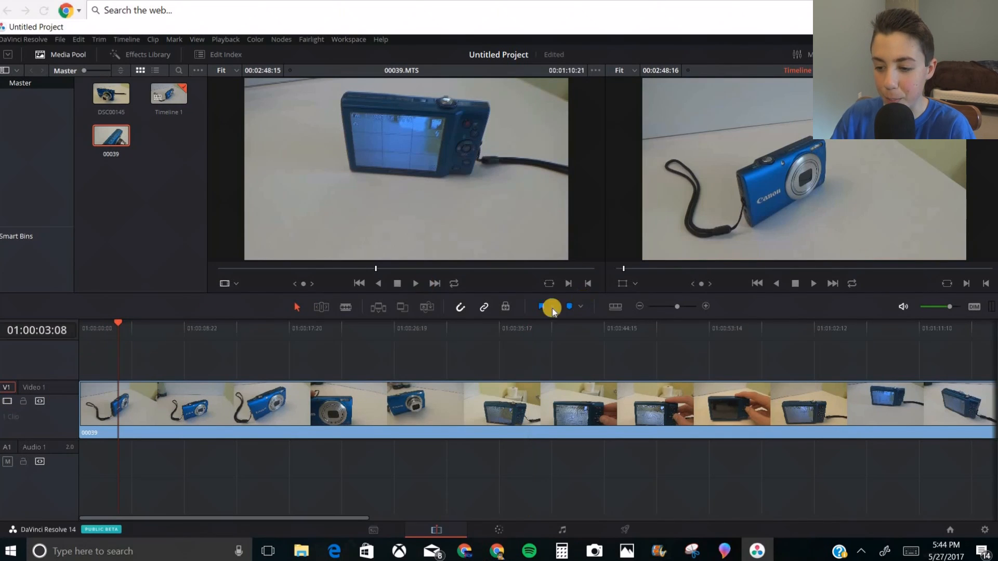
{"action": "mouse_move", "coordinate": [348, 312]}
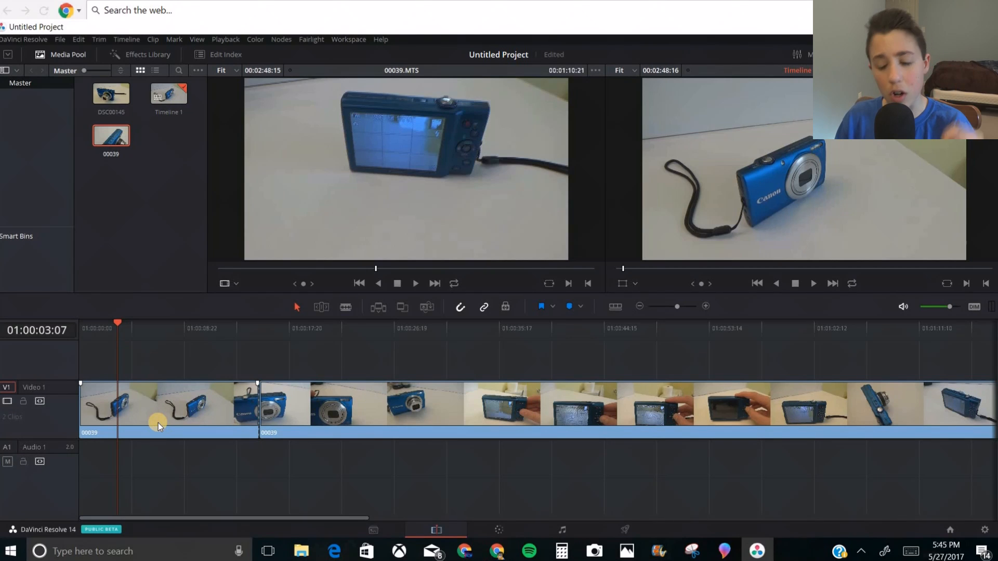
- Open Change Clip Speed for the first clip on the timeline
{"action": "right_click", "coordinate": [158, 422]}
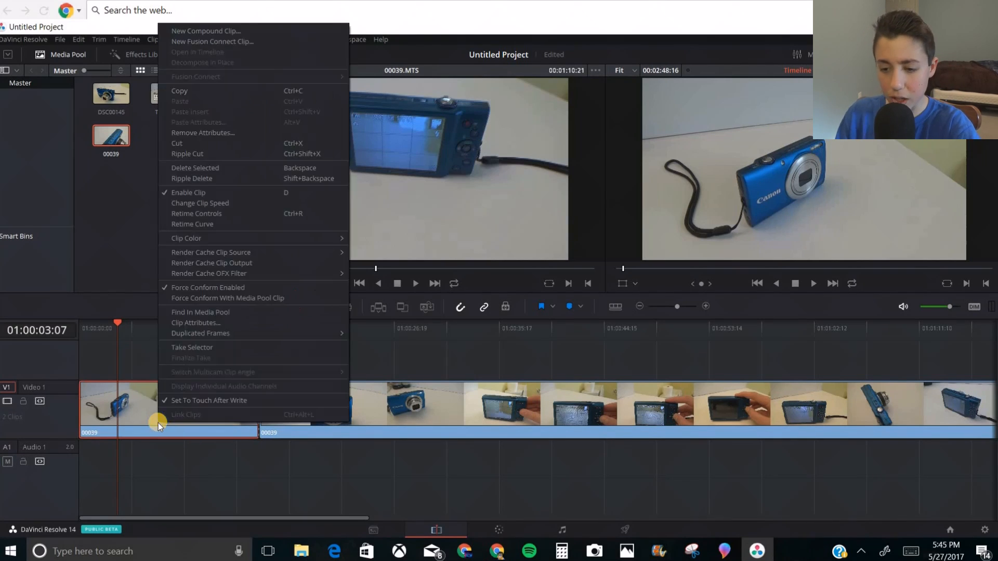
{"action": "mouse_move", "coordinate": [200, 202]}
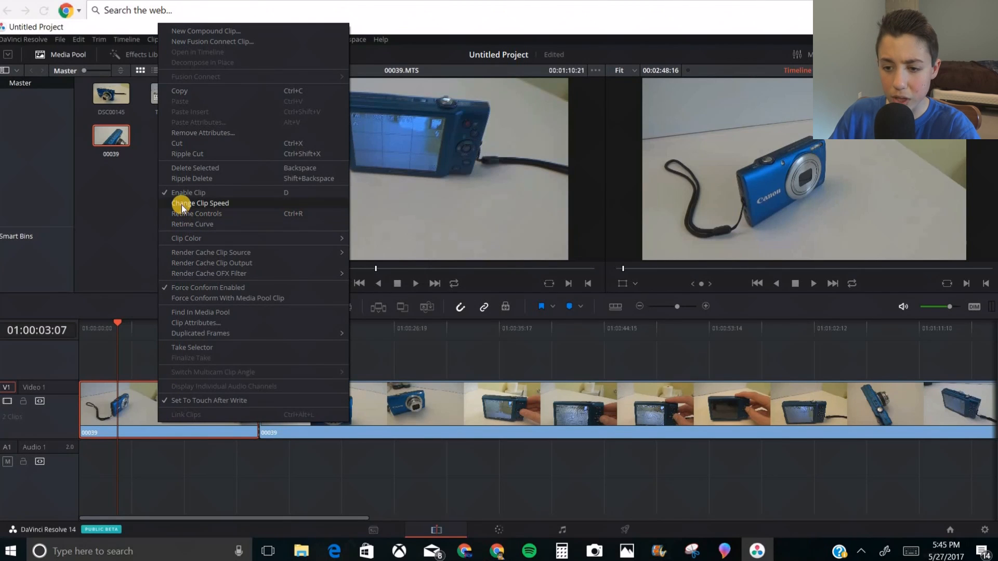
{"action": "mouse_move", "coordinate": [196, 213]}
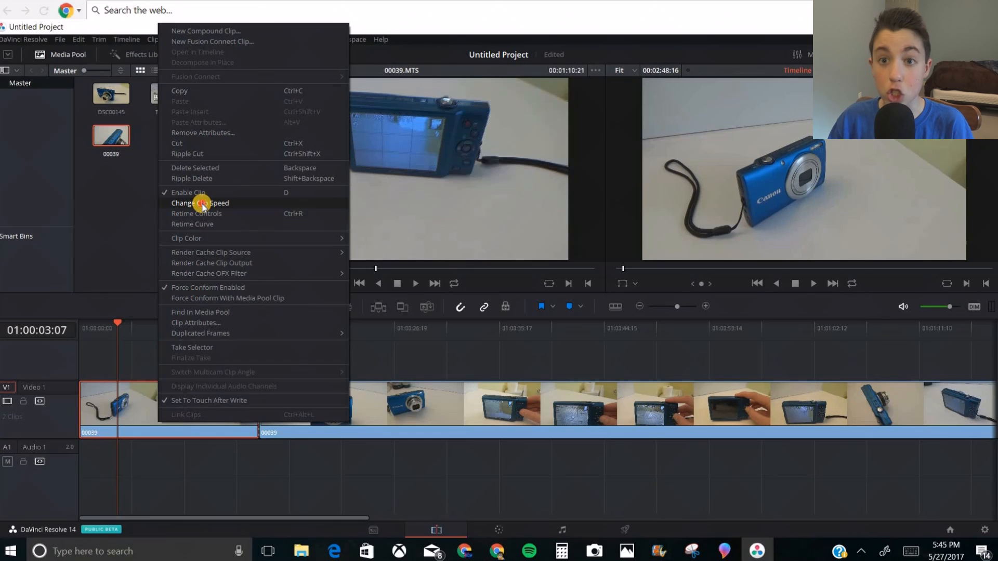
{"action": "left_click", "coordinate": [201, 202]}
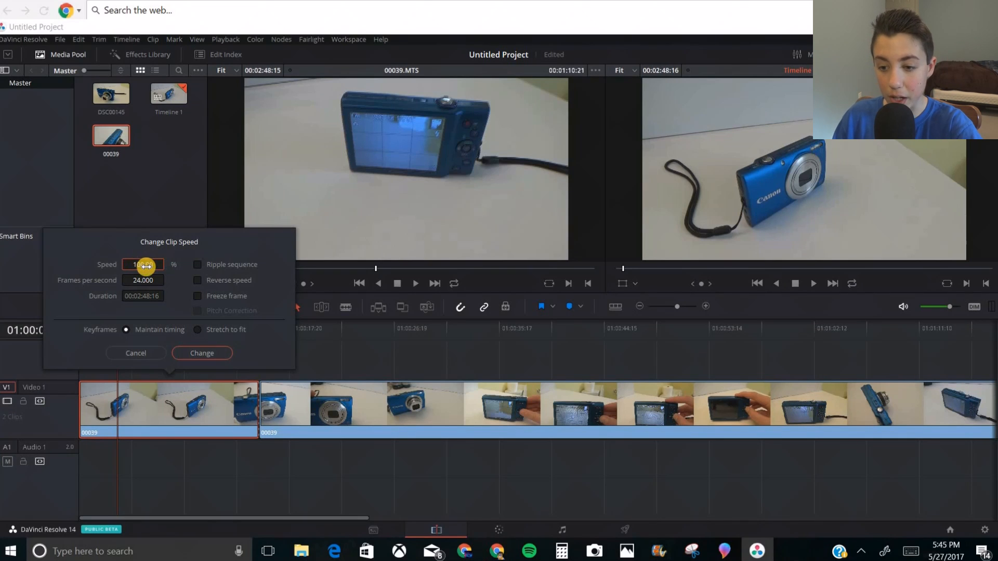
- Set the opening clip's speed to 415% with Ripple sequence enabled and apply
{"action": "left_click_drag", "start_coordinate": [142, 264], "coordinate": [158, 265]}
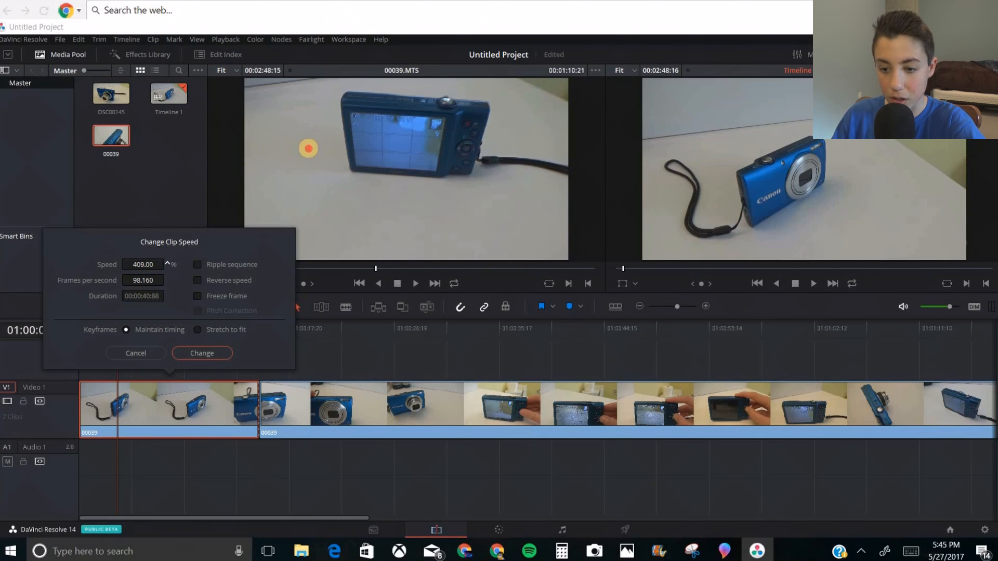
{"action": "left_click", "coordinate": [167, 263]}
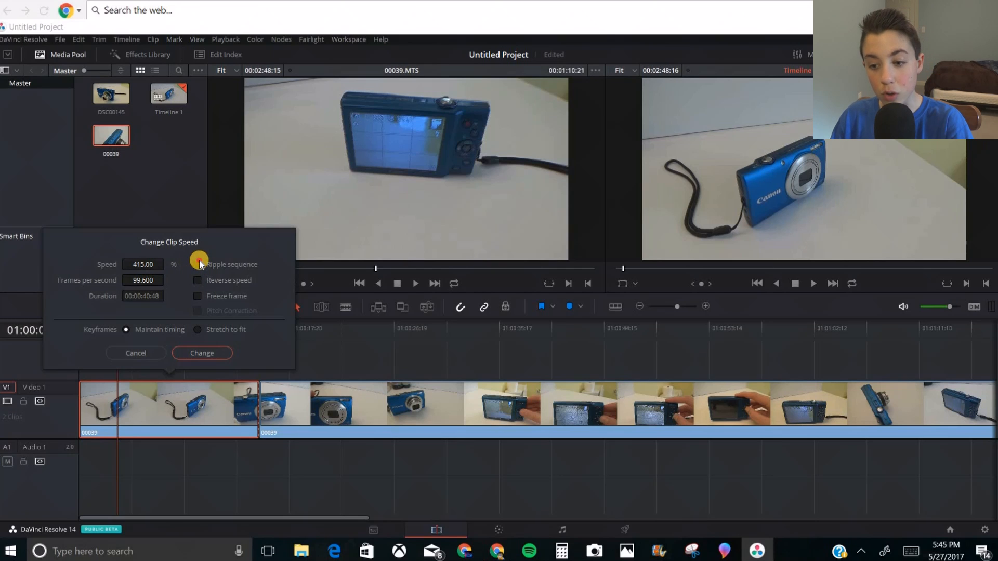
{"action": "left_click", "coordinate": [198, 264]}
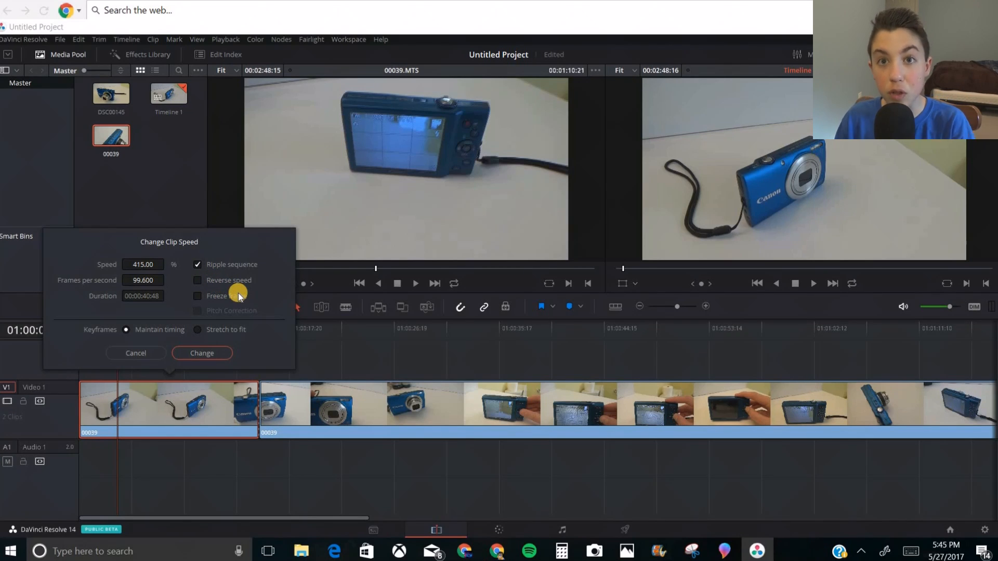
{"action": "mouse_move", "coordinate": [347, 352]}
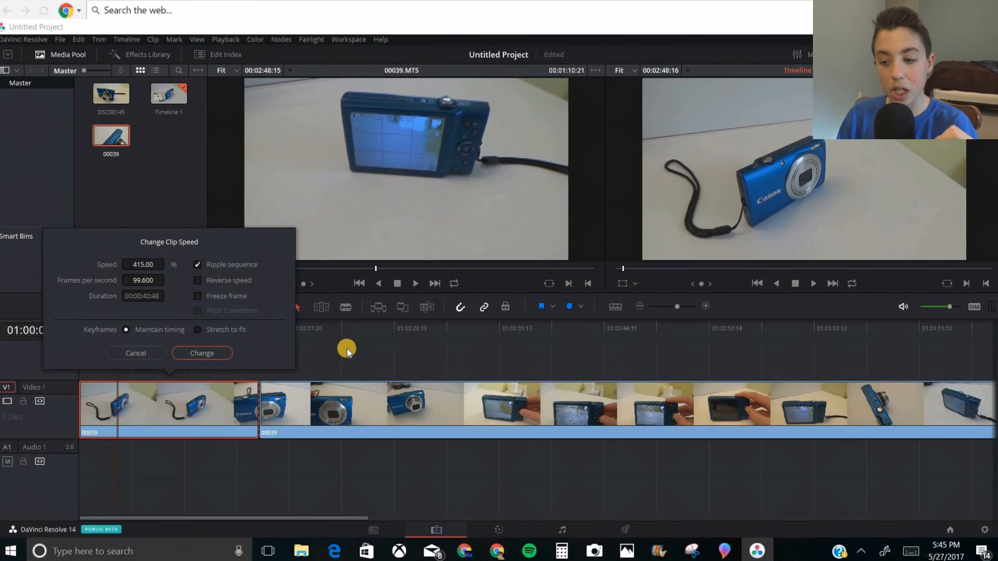
{"action": "mouse_move", "coordinate": [337, 352]}
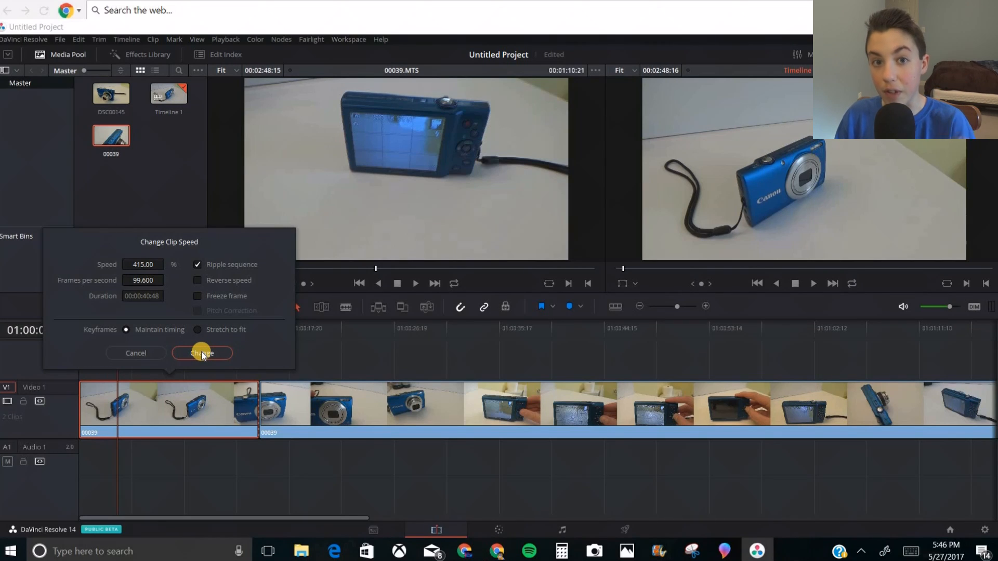
{"action": "left_click", "coordinate": [202, 353]}
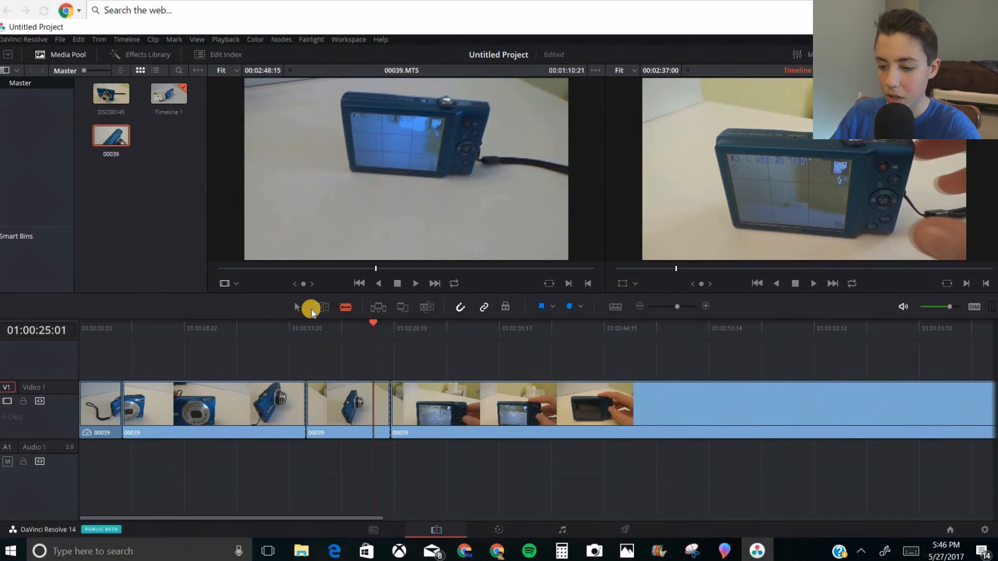
- Switch from the Blade tool back to the Selection tool
{"action": "left_click", "coordinate": [347, 408]}
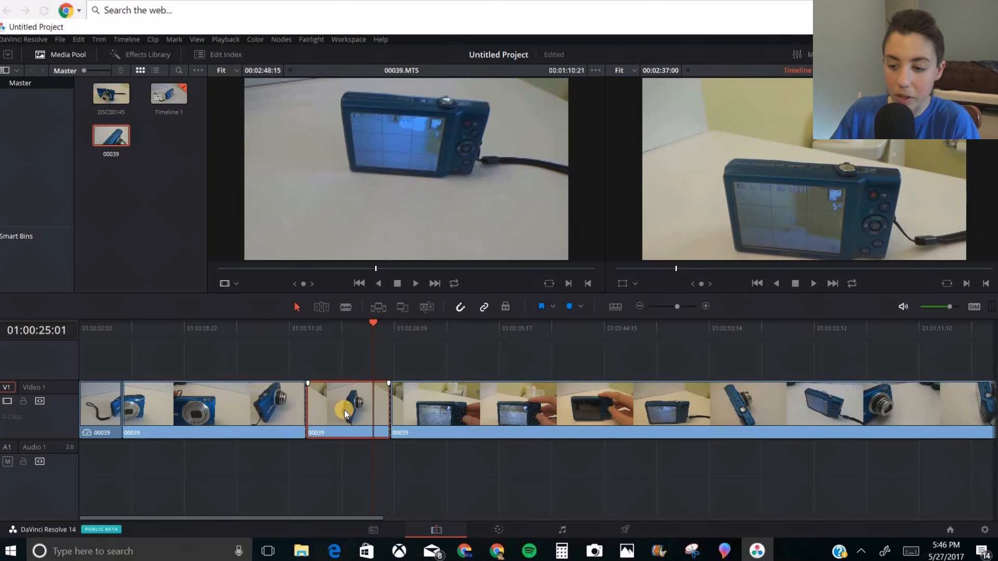
- Change the short middle clip's speed from 62% to 72% and apply
{"action": "right_click", "coordinate": [347, 411]}
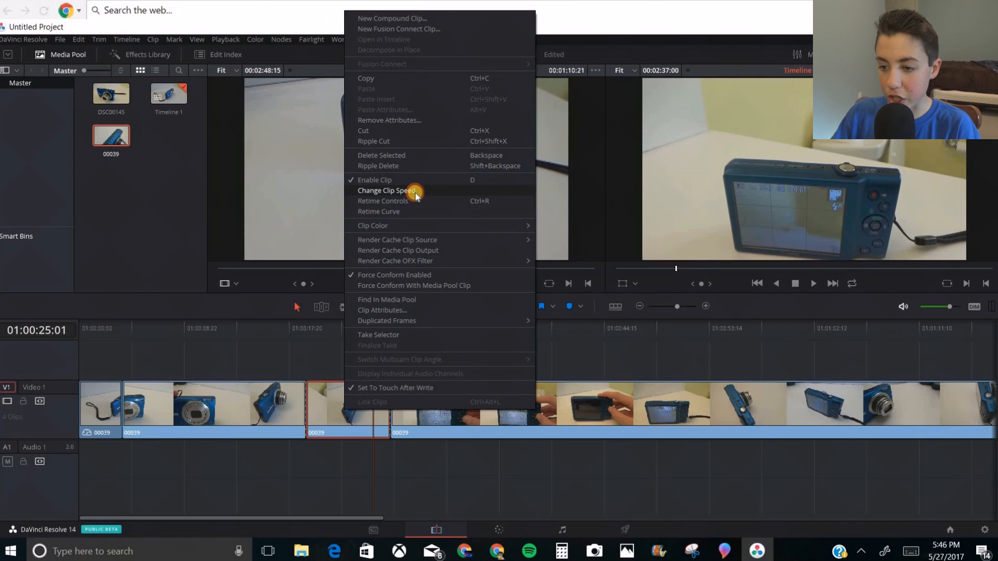
{"action": "left_click", "coordinate": [386, 190]}
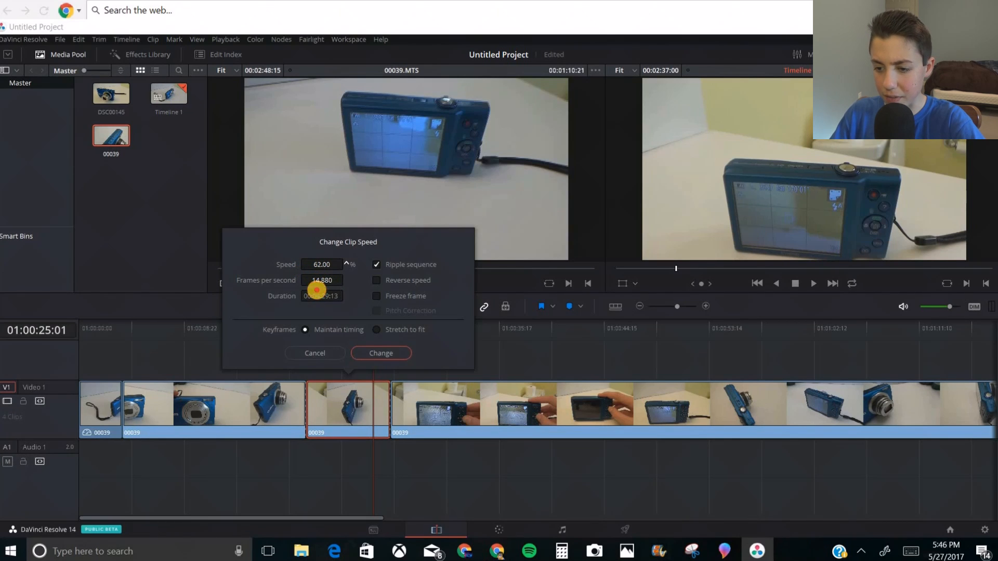
{"action": "left_click_drag", "start_coordinate": [316, 291], "coordinate": [336, 264]}
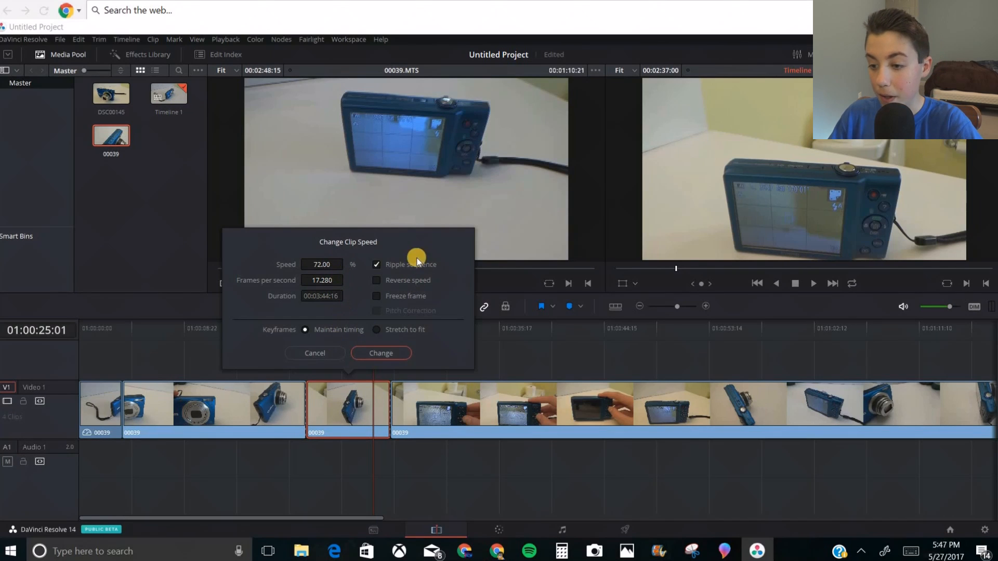
{"action": "left_click", "coordinate": [380, 353]}
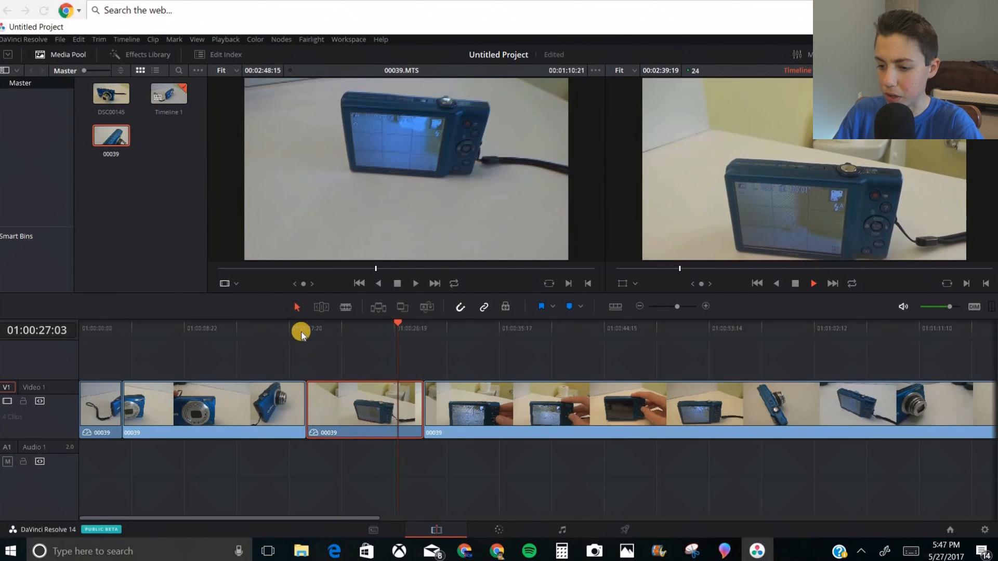
- Reopen the middle clip's speed settings, set 40%, and apply
{"action": "right_click", "coordinate": [356, 407]}
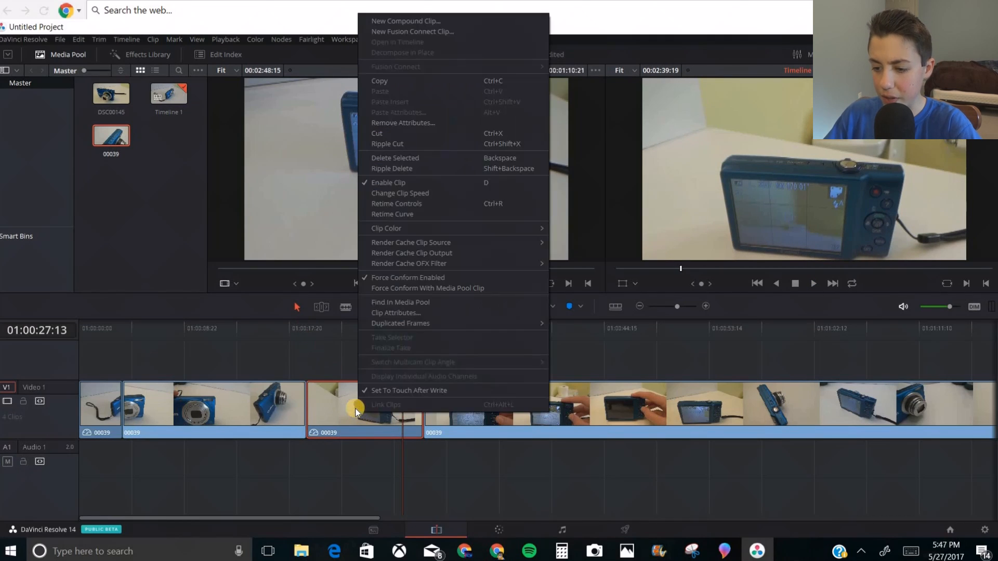
{"action": "left_click", "coordinate": [399, 193]}
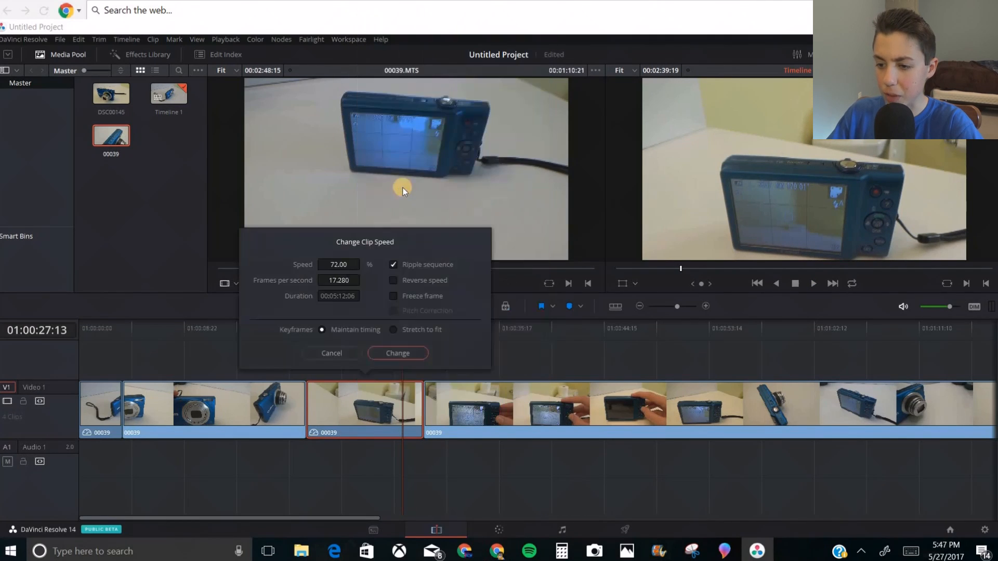
{"action": "left_click", "coordinate": [363, 262]}
{"action": "type", "text": "40"}
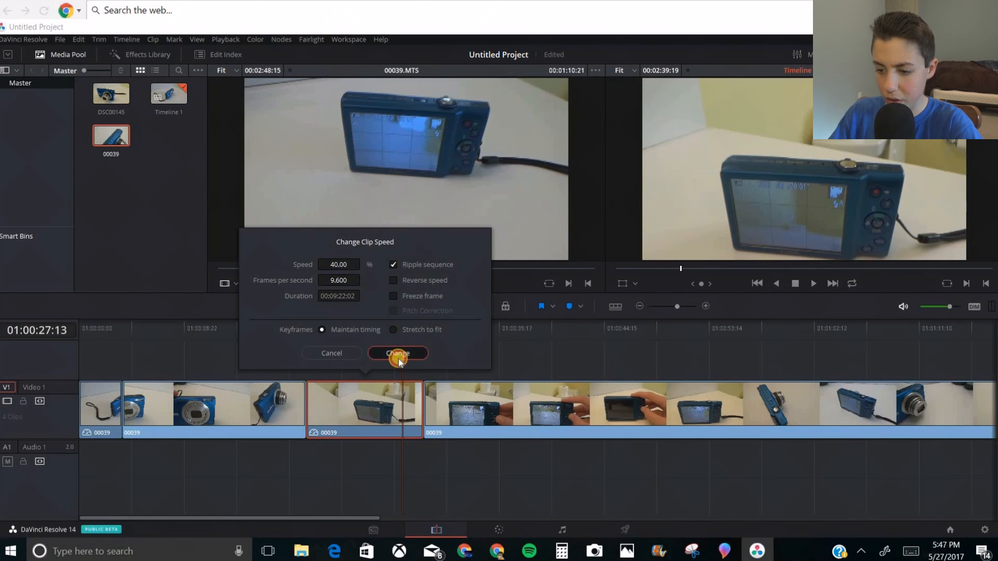
{"action": "left_click", "coordinate": [397, 353]}
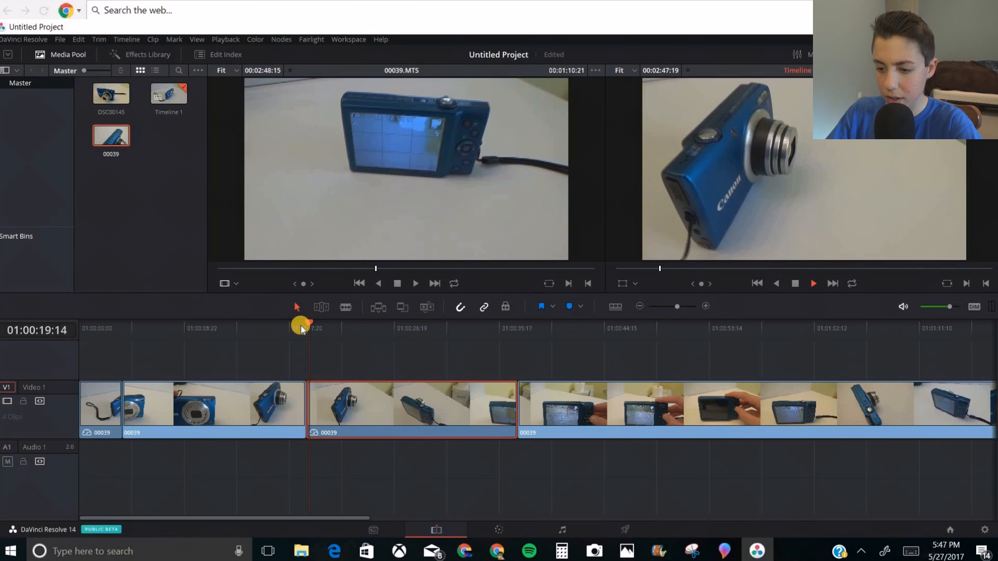